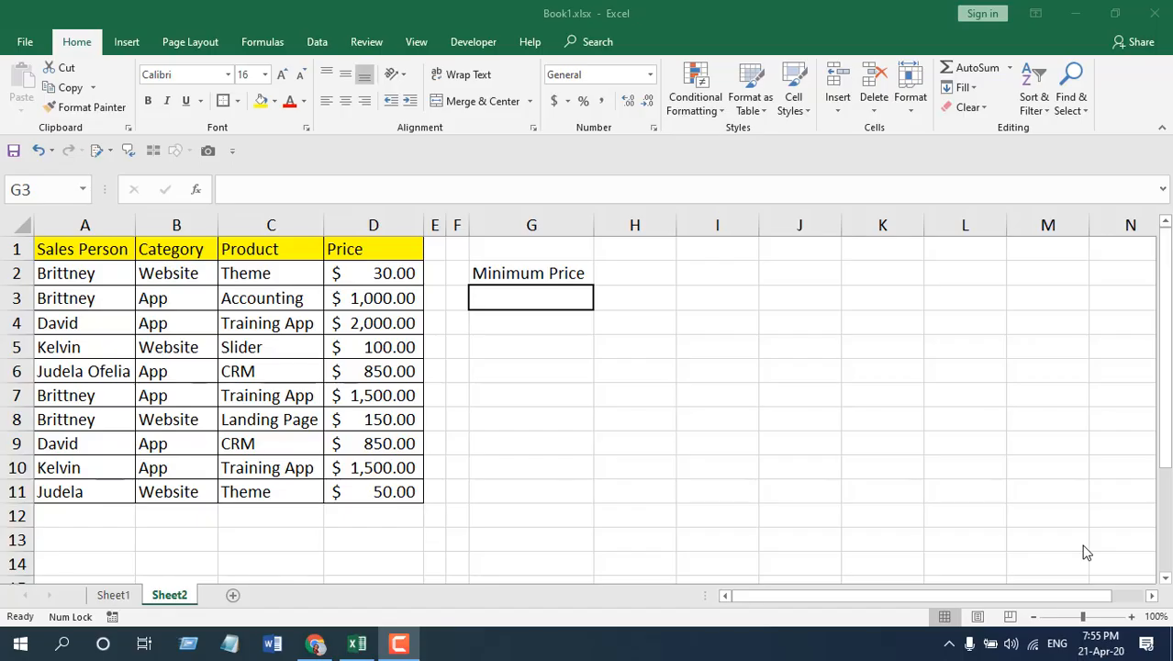
{"action": "mouse_move", "coordinate": [886, 460]}
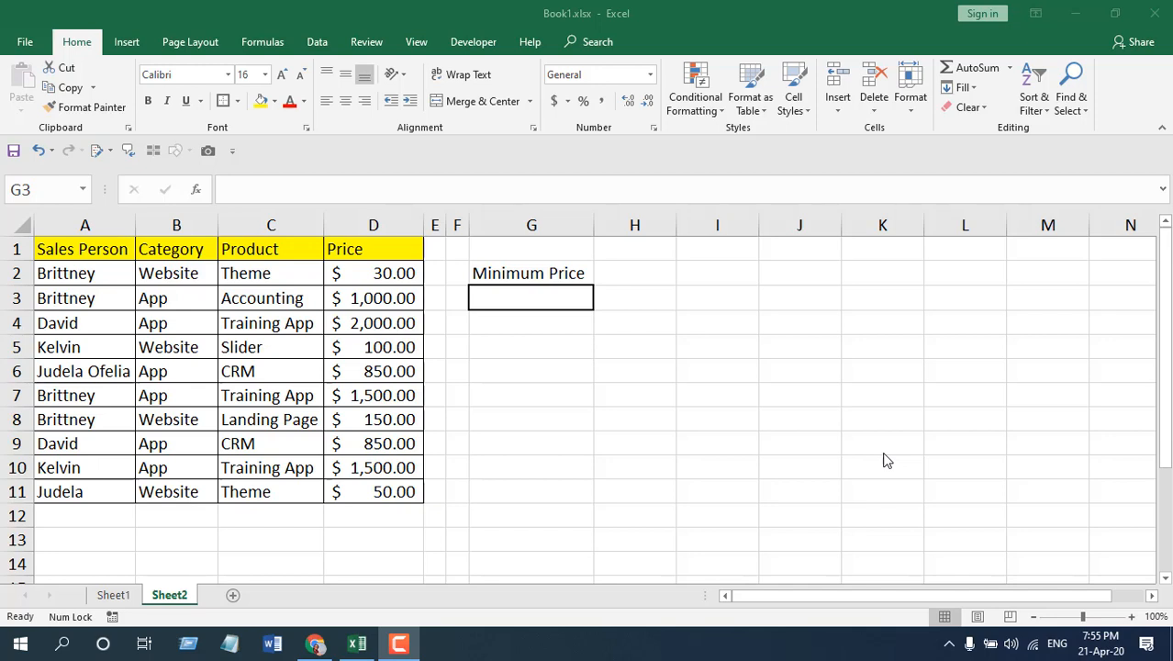
{"action": "mouse_move", "coordinate": [886, 419]}
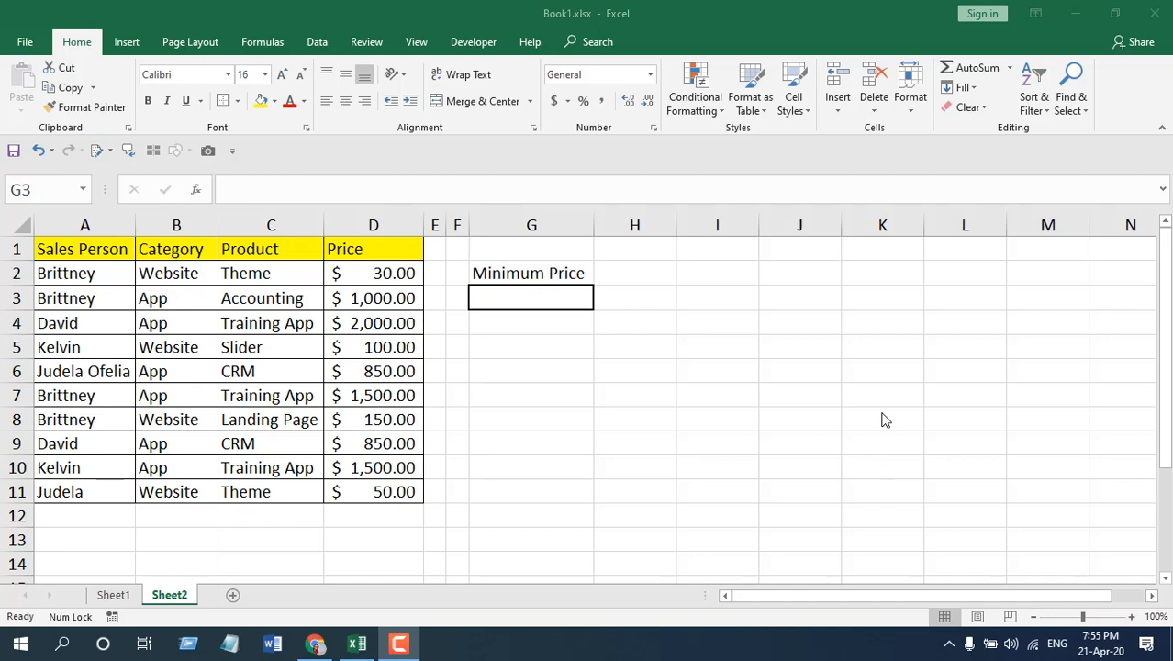
{"action": "mouse_move", "coordinate": [792, 397]}
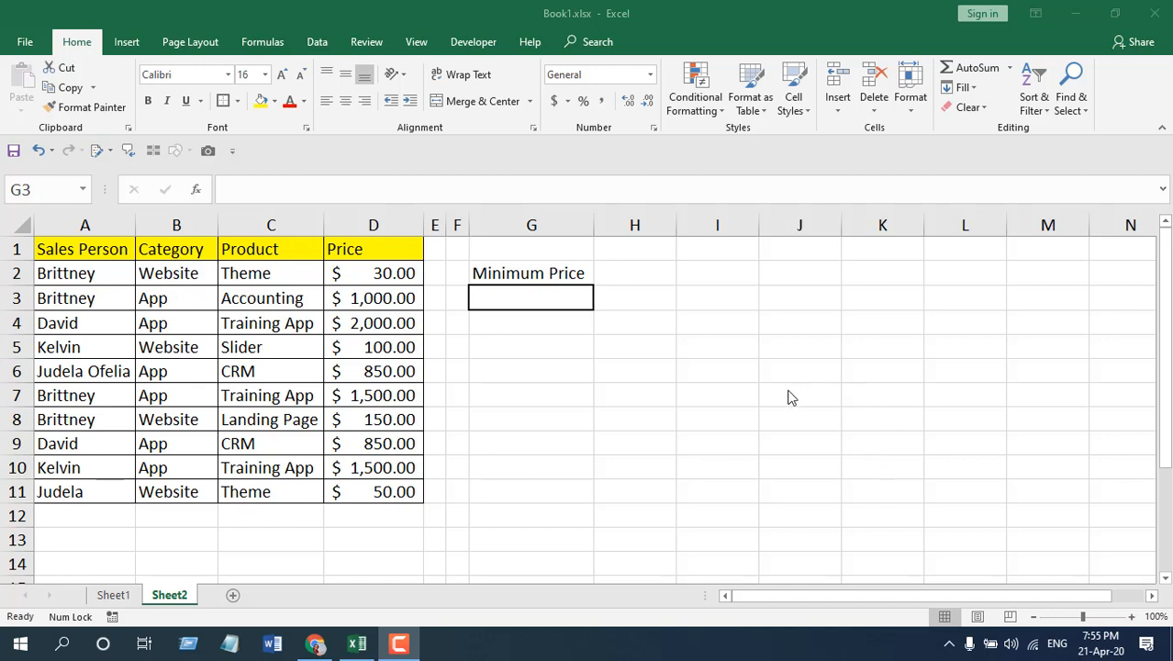
{"action": "mouse_move", "coordinate": [672, 388]}
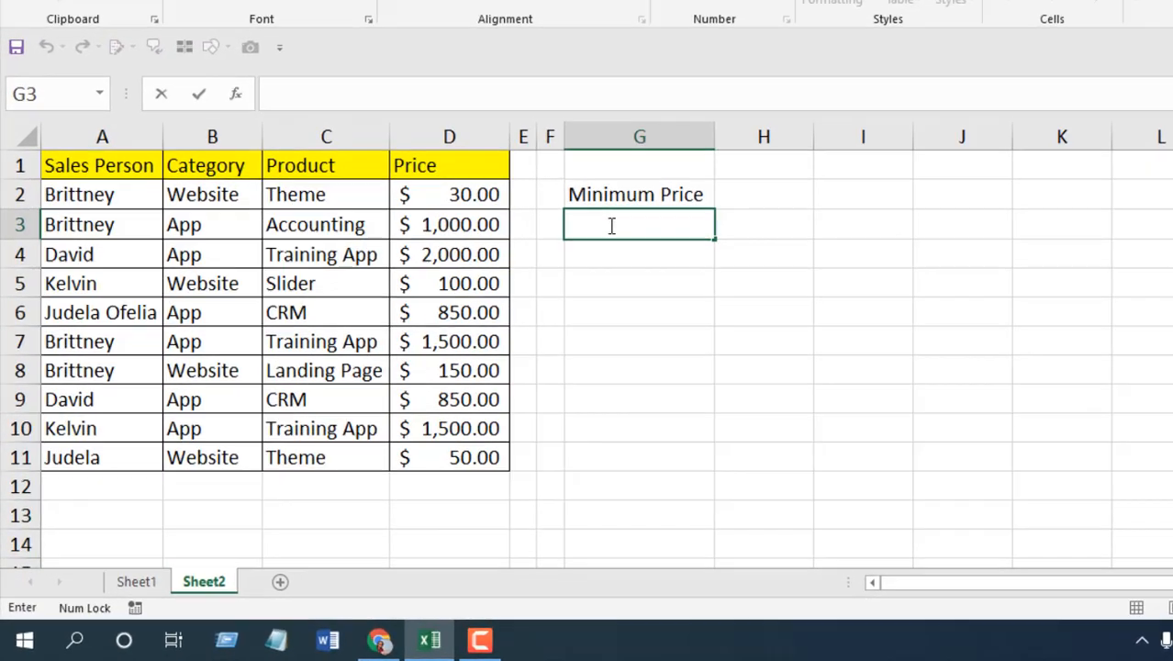
- Start typing =MIN( in cell G3 below the Minimum Price heading
{"action": "type", "text": "=MI"}
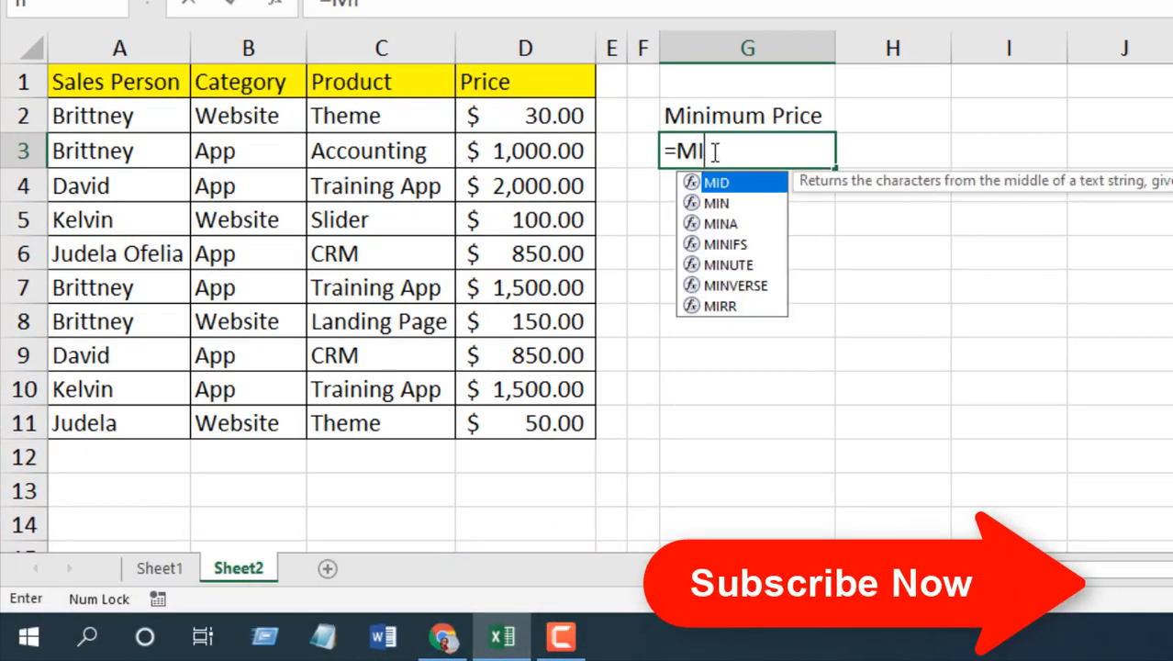
{"action": "type", "text": "N"}
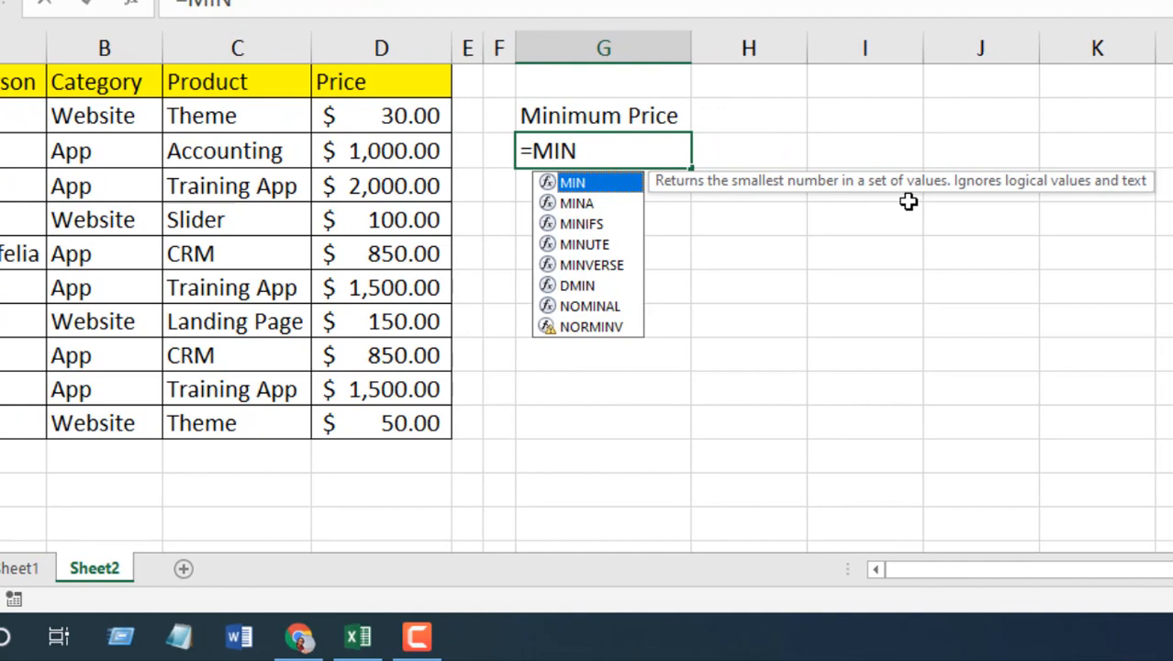
{"action": "mouse_move", "coordinate": [1133, 200]}
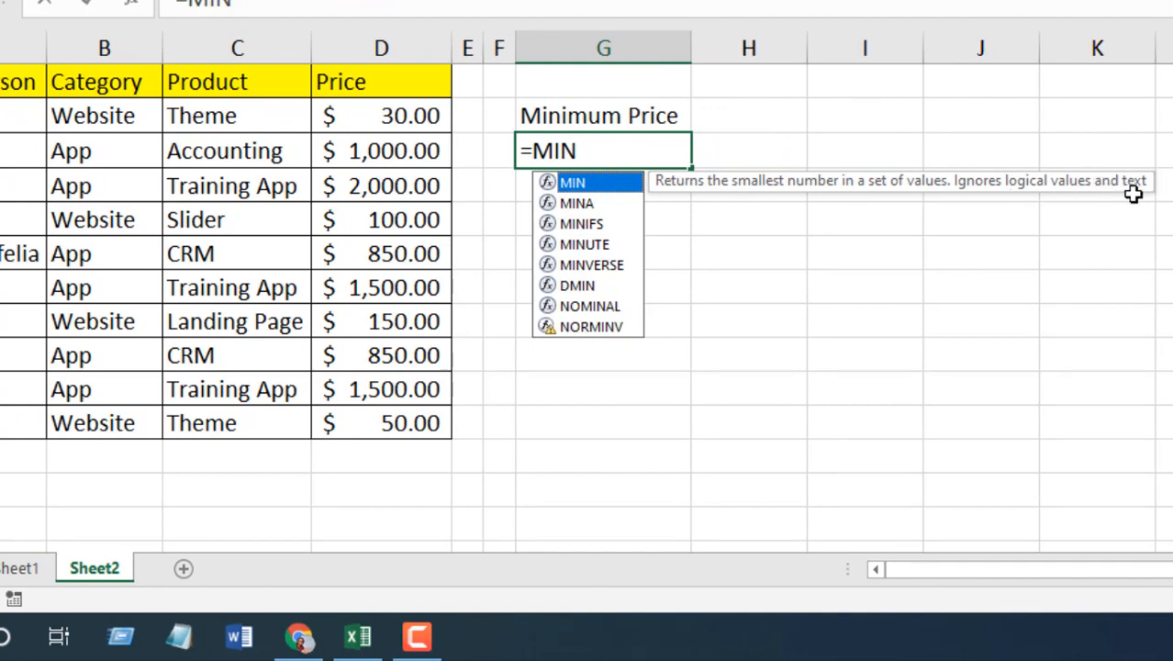
{"action": "mouse_move", "coordinate": [1165, 260]}
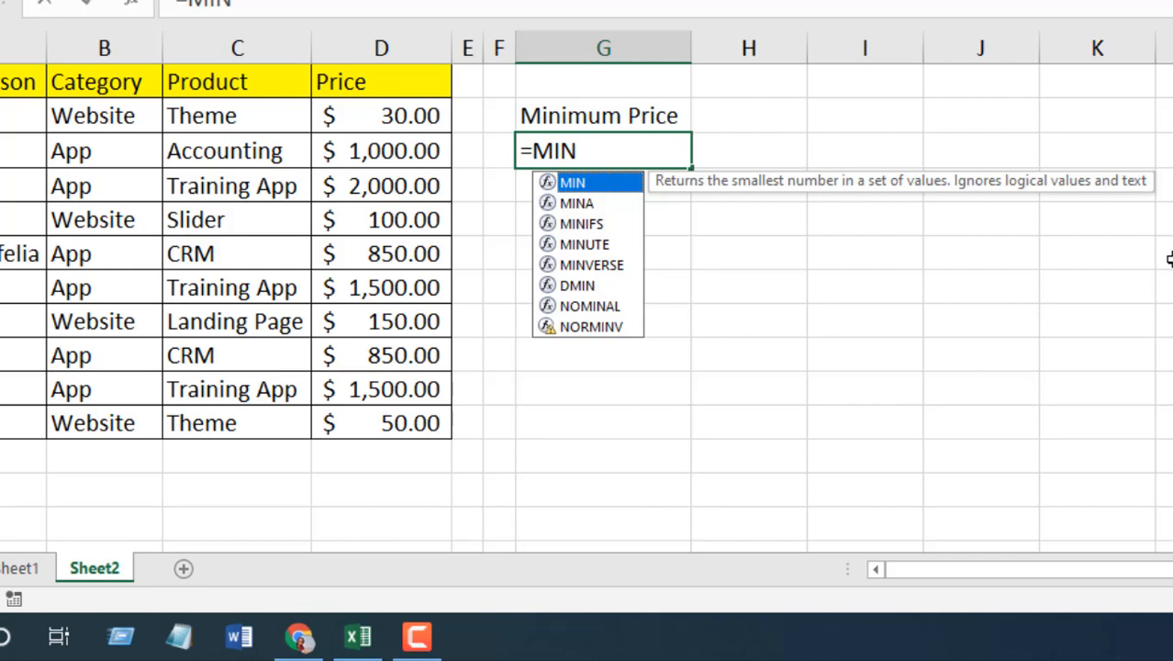
{"action": "type", "text": "("}
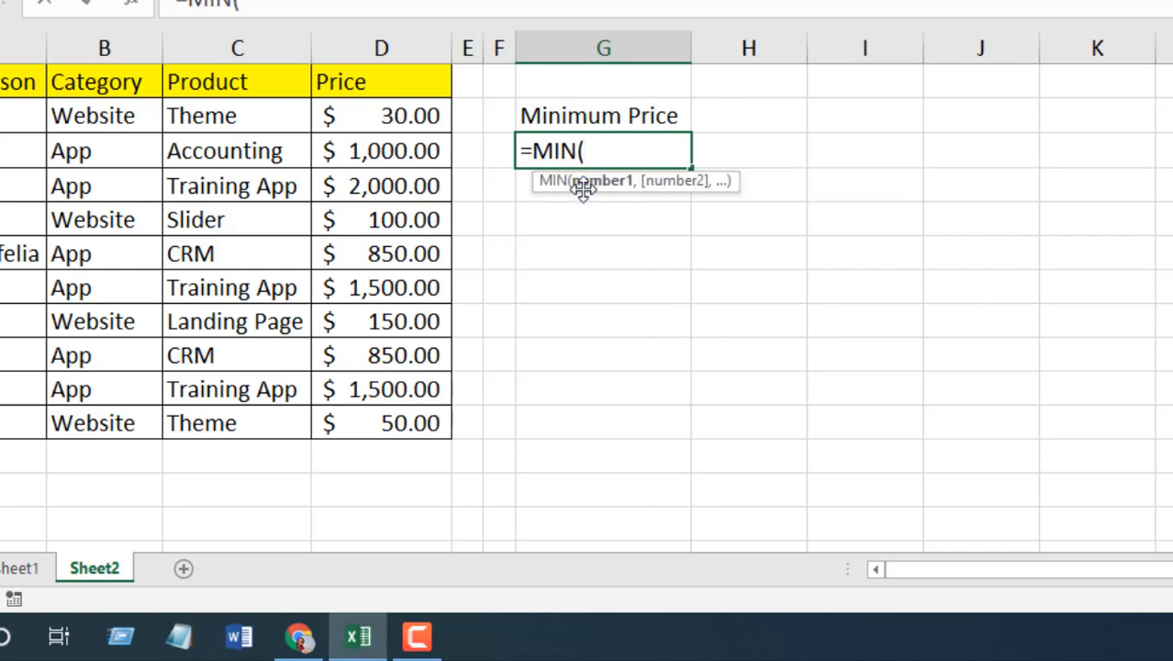
{"action": "mouse_move", "coordinate": [590, 199]}
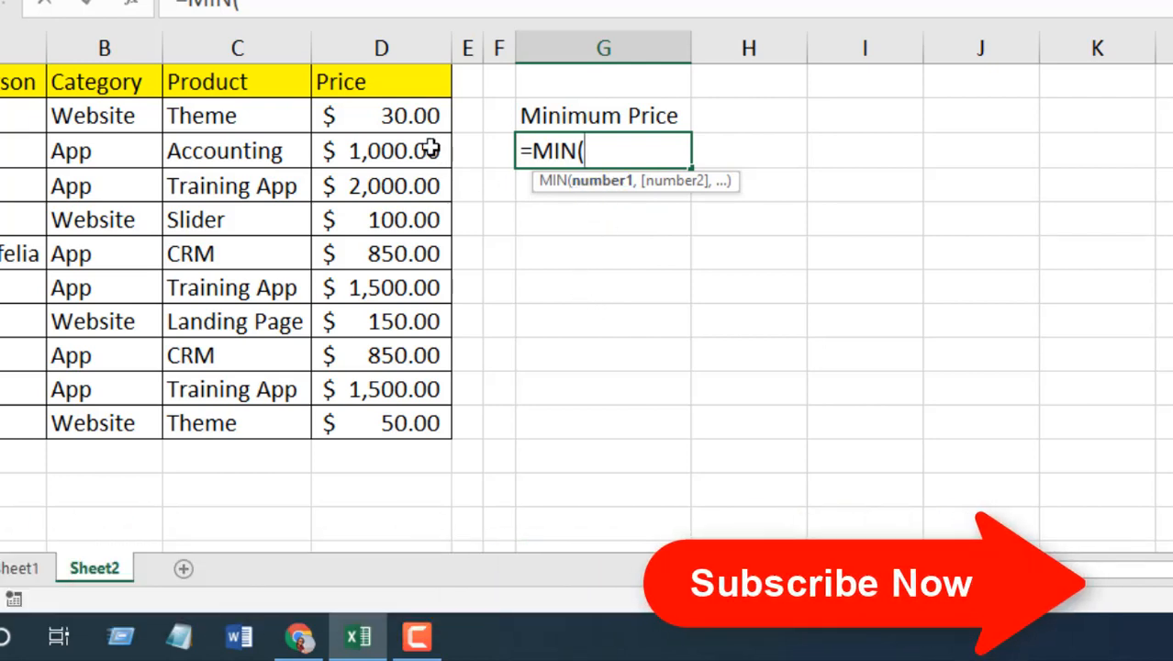
- Select the prices D2:D11 as the MIN formula's range
{"action": "left_click_drag", "start_coordinate": [381, 114], "coordinate": [380, 422]}
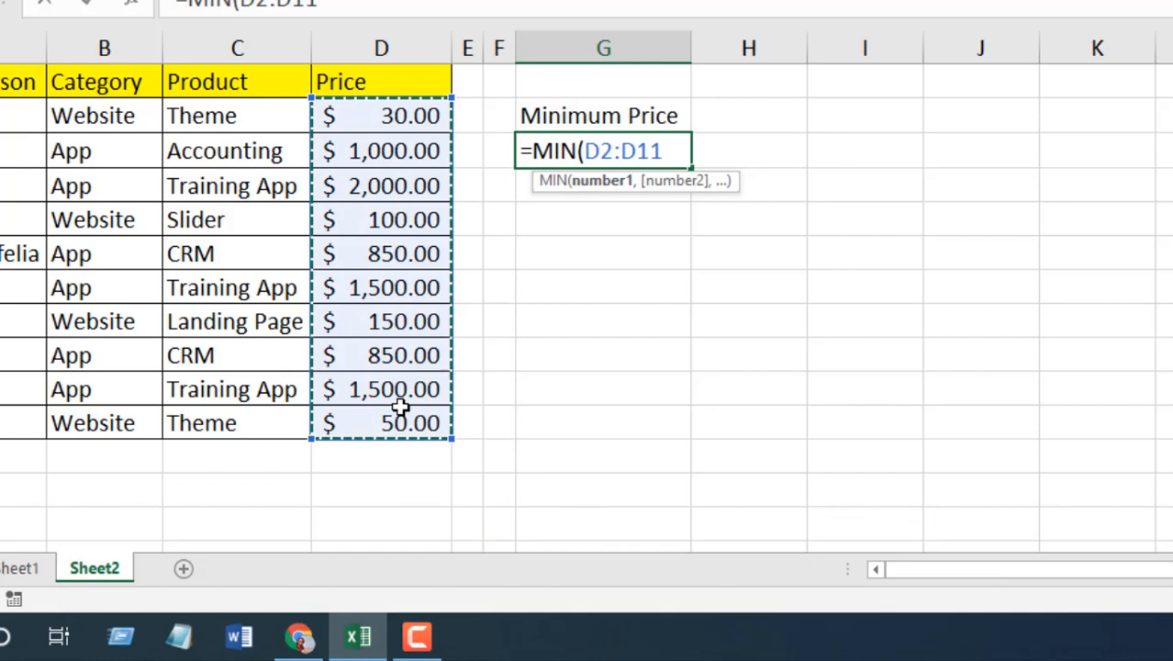
{"action": "mouse_move", "coordinate": [425, 263]}
{"action": "type", "text": ")"}
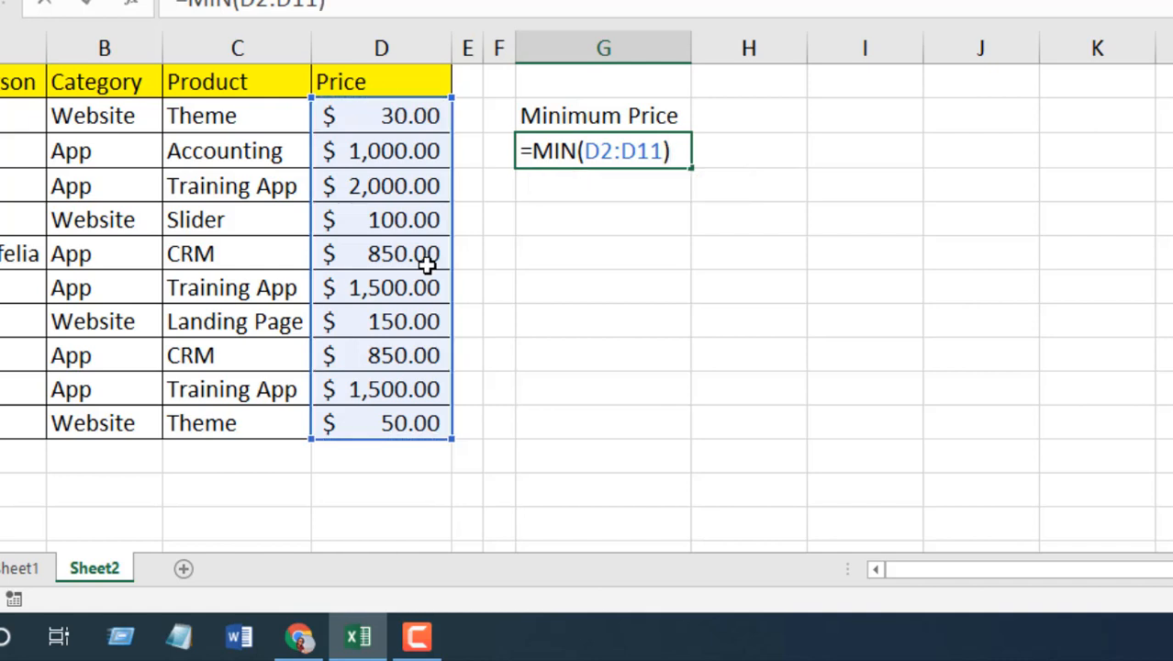
- Commit =MIN(D2:D11) to show $30.00, then reselect D2:D11 to check it
{"action": "key", "text": "Enter"}
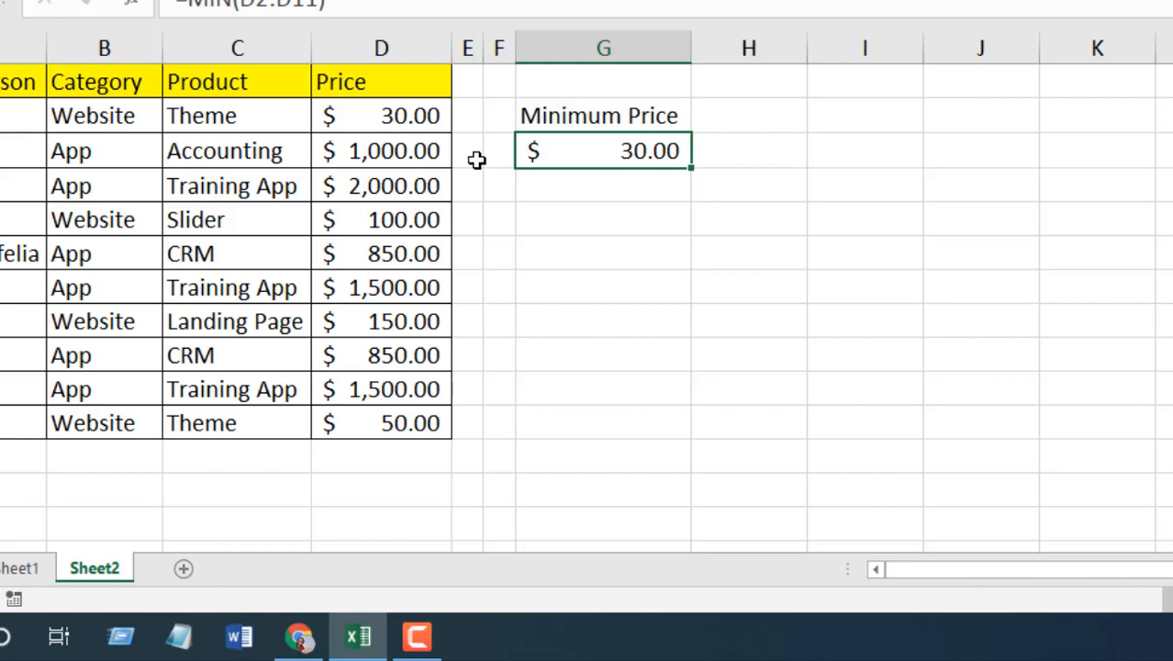
{"action": "left_click_drag", "start_coordinate": [382, 116], "coordinate": [382, 422]}
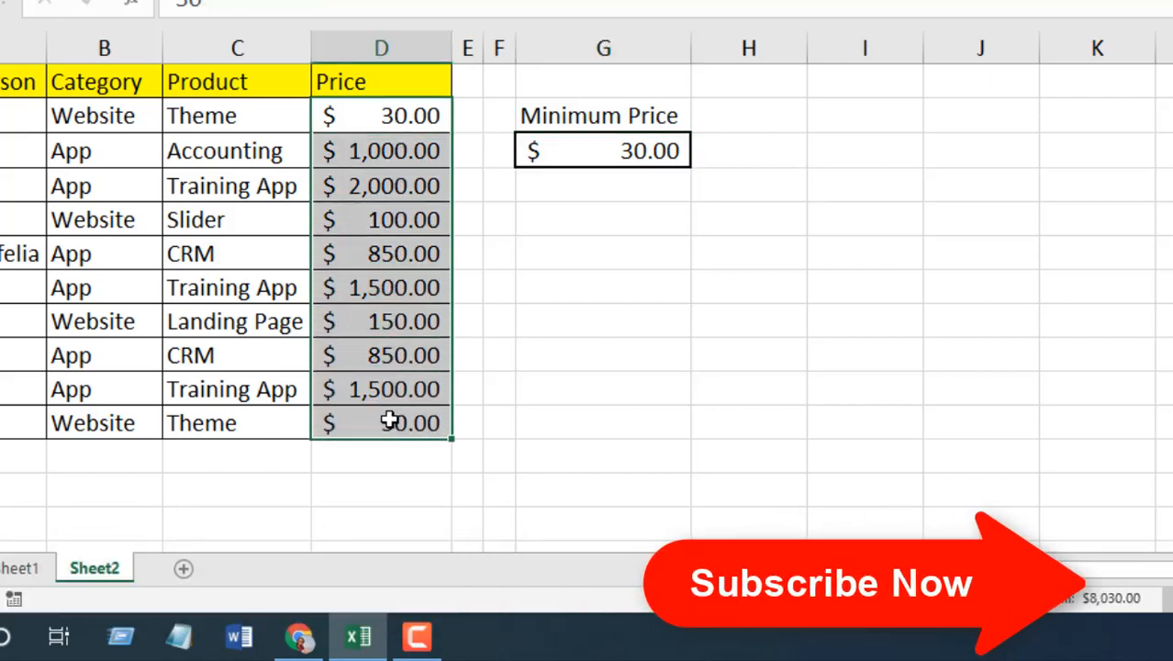